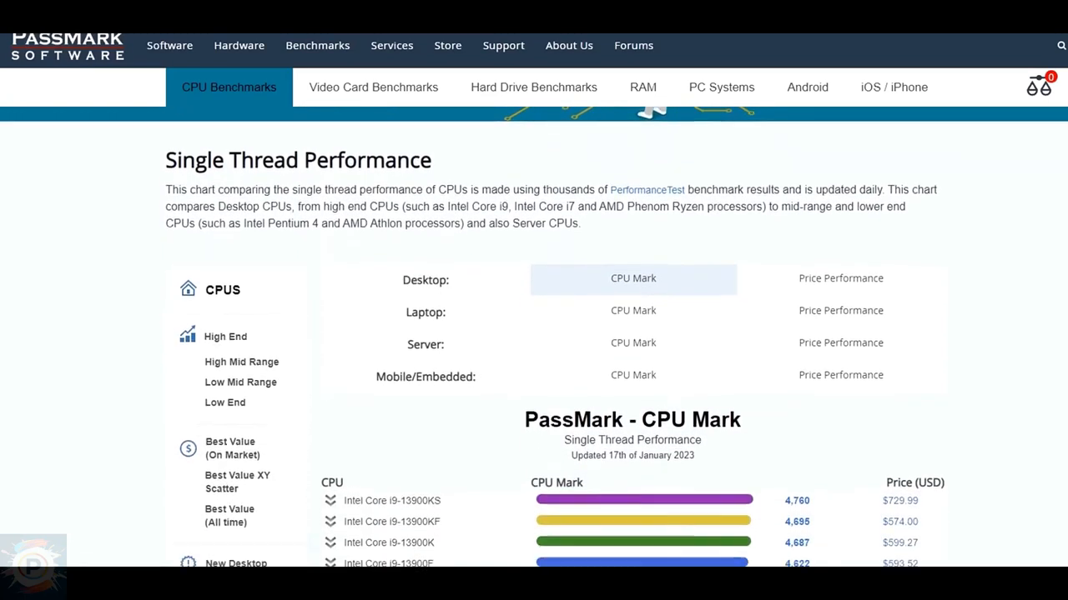
Step: Scroll down PassMark's single-thread page to the CPU Mark ranking of Intel and AMD chips
scroll("down", 3)
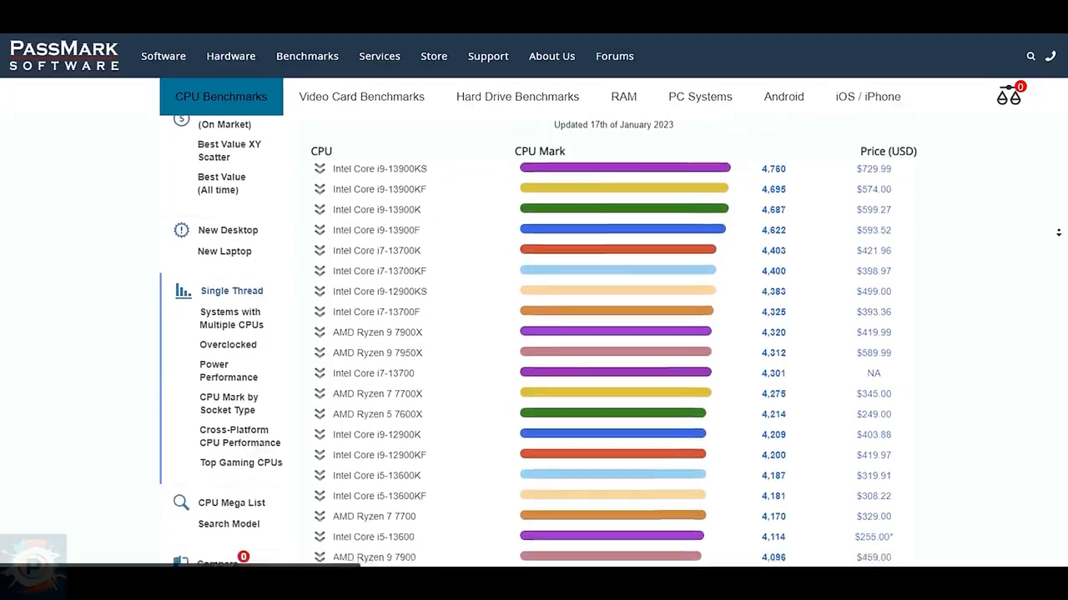
scroll("down", 3)
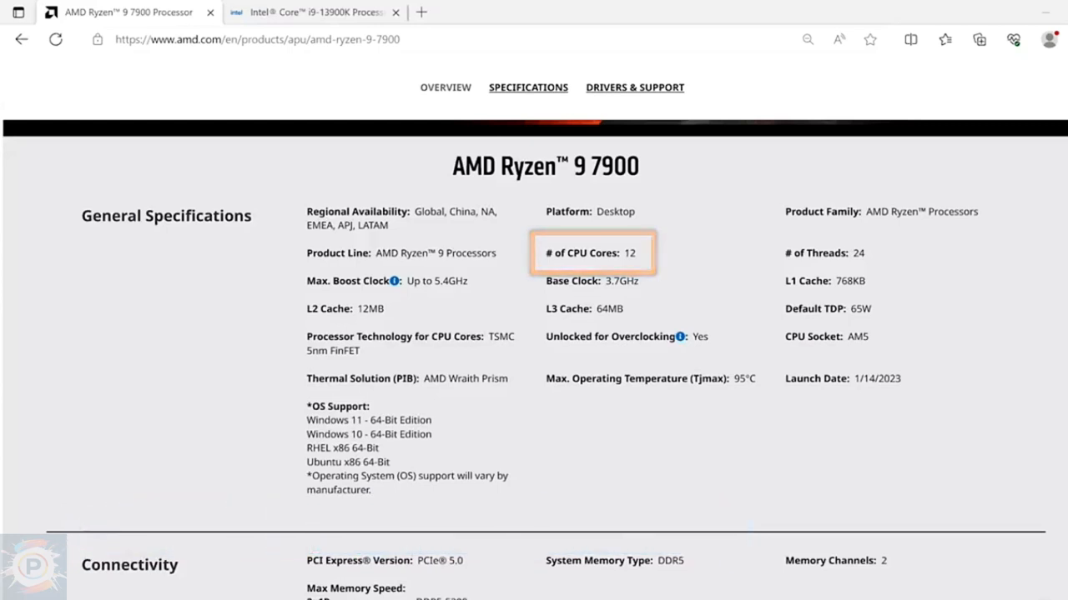
Step: Show the AMD Ryzen 9 7900 specifications tab with 12 cores and 24 threads
left_click(313, 12)
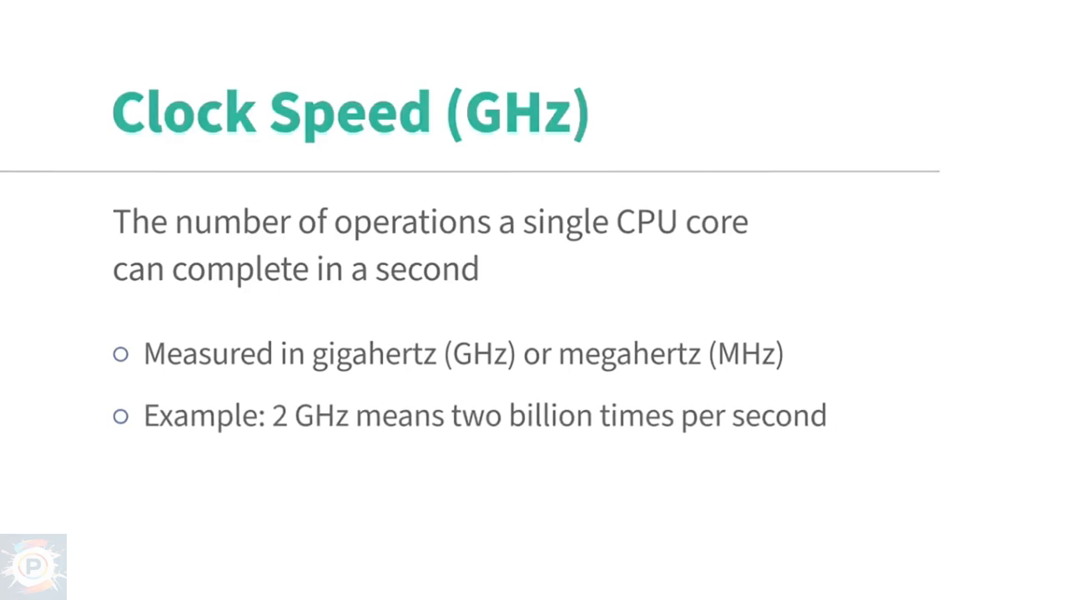
Step: Advance to the Clock Speed (GHz) slide defining per-core operations per second
key("Right")
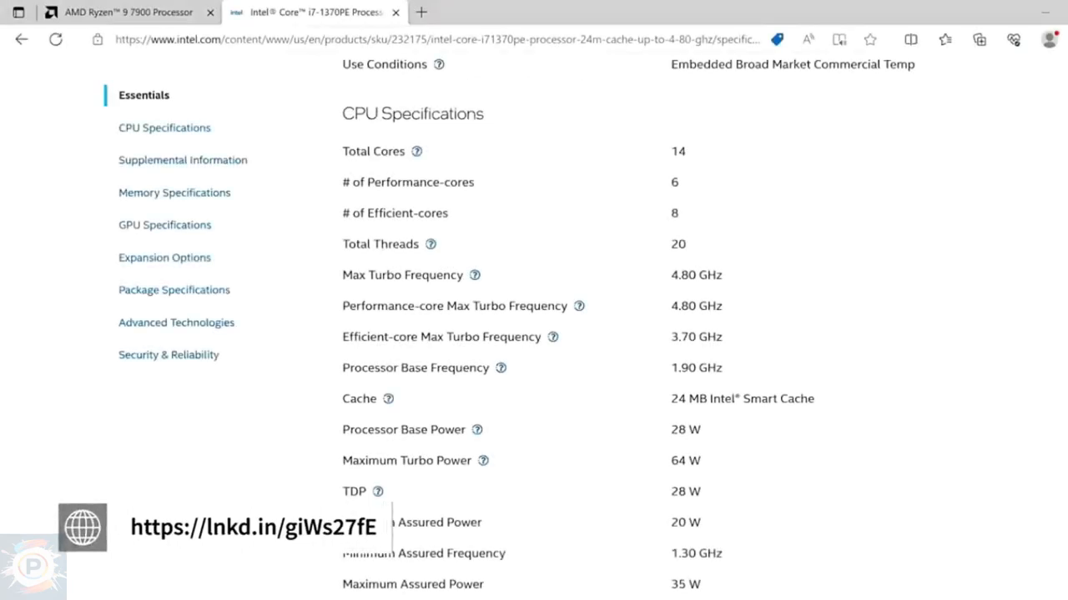
Step: Switch to the Intel Core i7-1370PE tab showing 14 cores, 24 MB cache, 28 W TDP
left_click(125, 12)
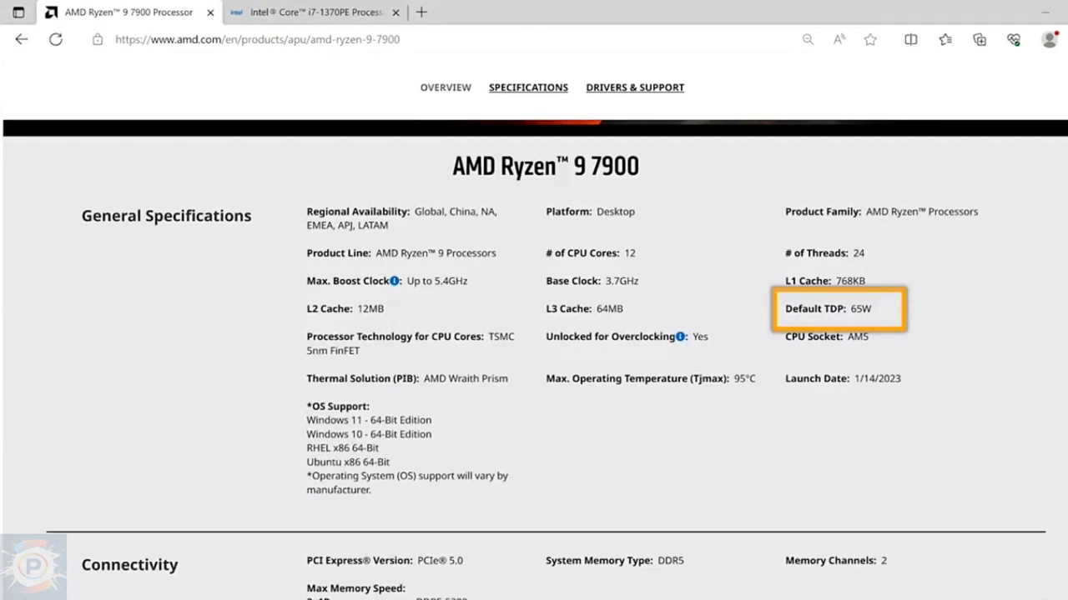
Step: Return to the AMD Ryzen 9 7900 tab highlighting its 65W default TDP
left_click(313, 12)
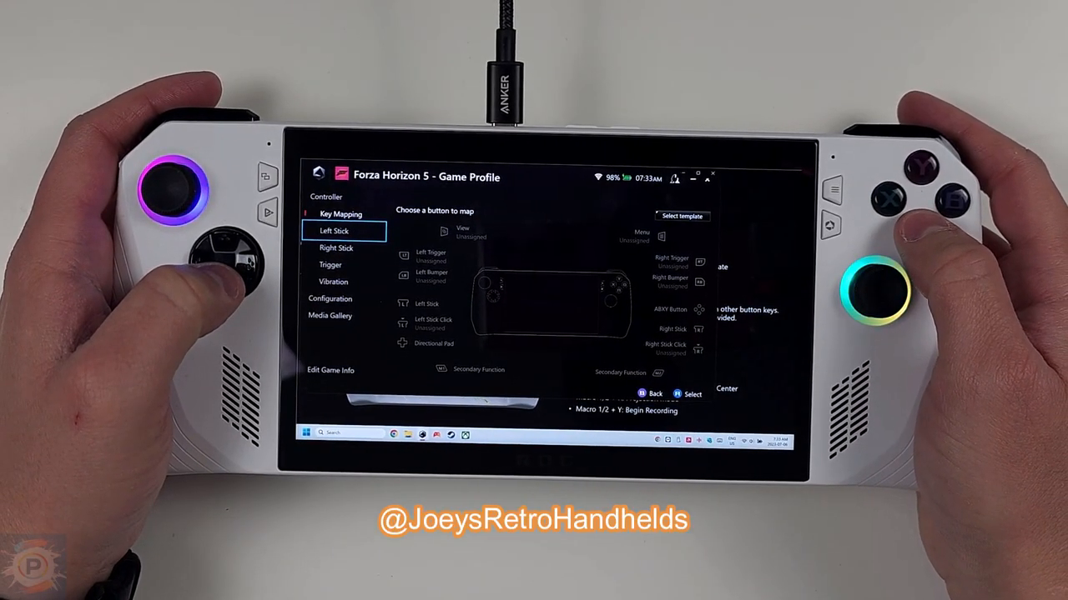
Step: Show Forza Horizon 5's controller vibration settings, left and right both at 100%
left_click(328, 265)
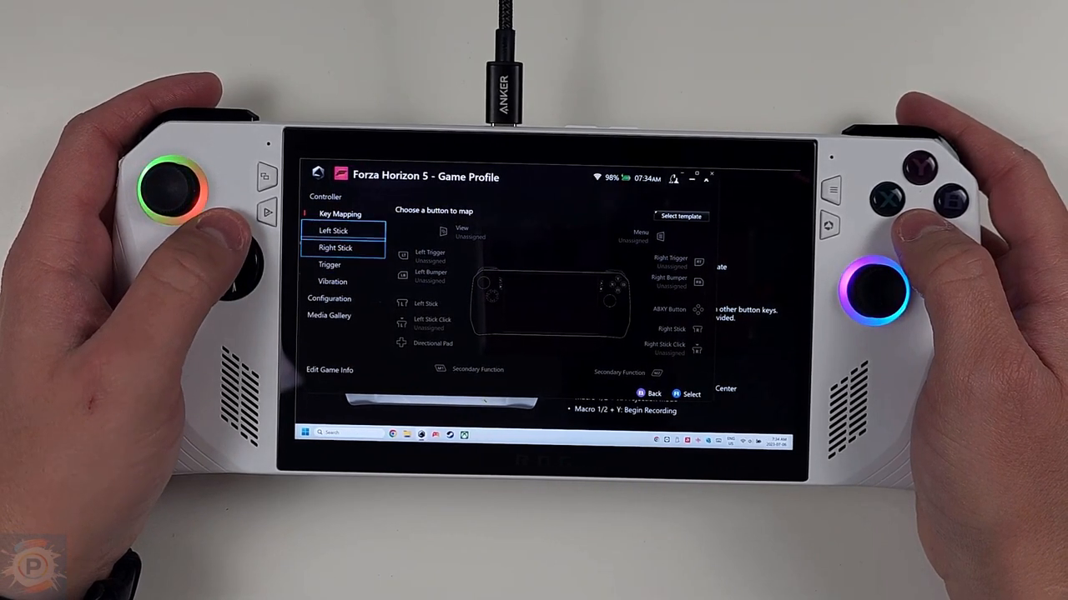
left_click(335, 247)
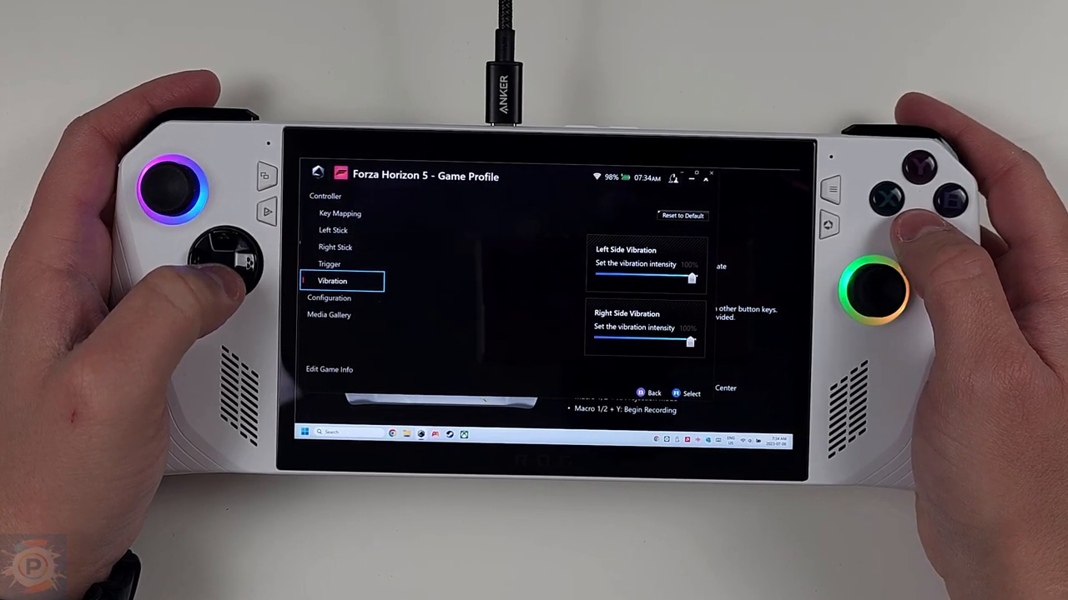
left_click(328, 298)
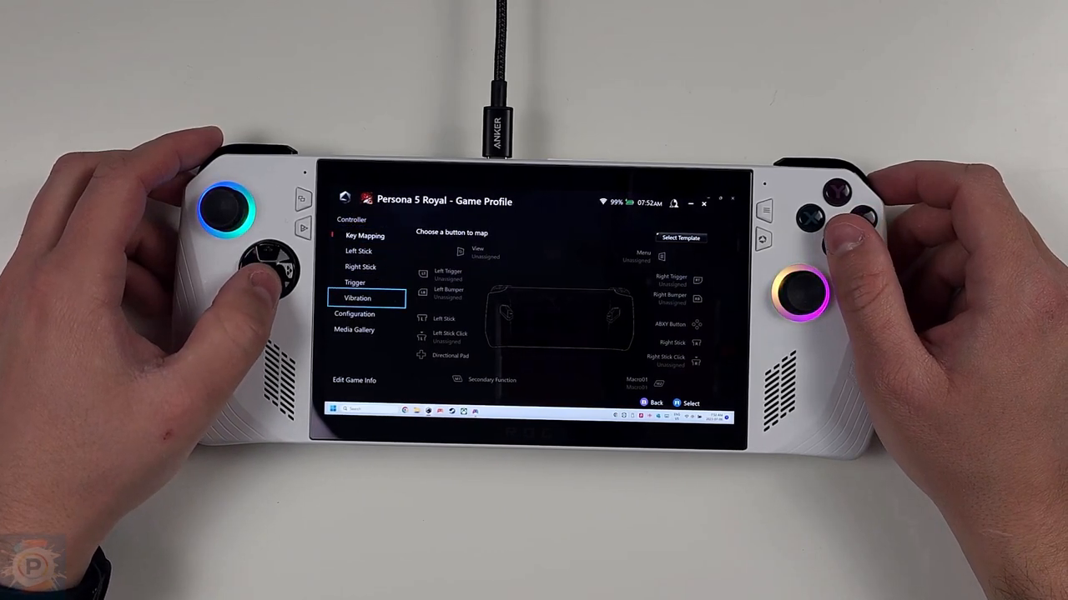
Step: Cycle the Command Center's Operating Mode to Performance and back to Manual
left_click(354, 314)
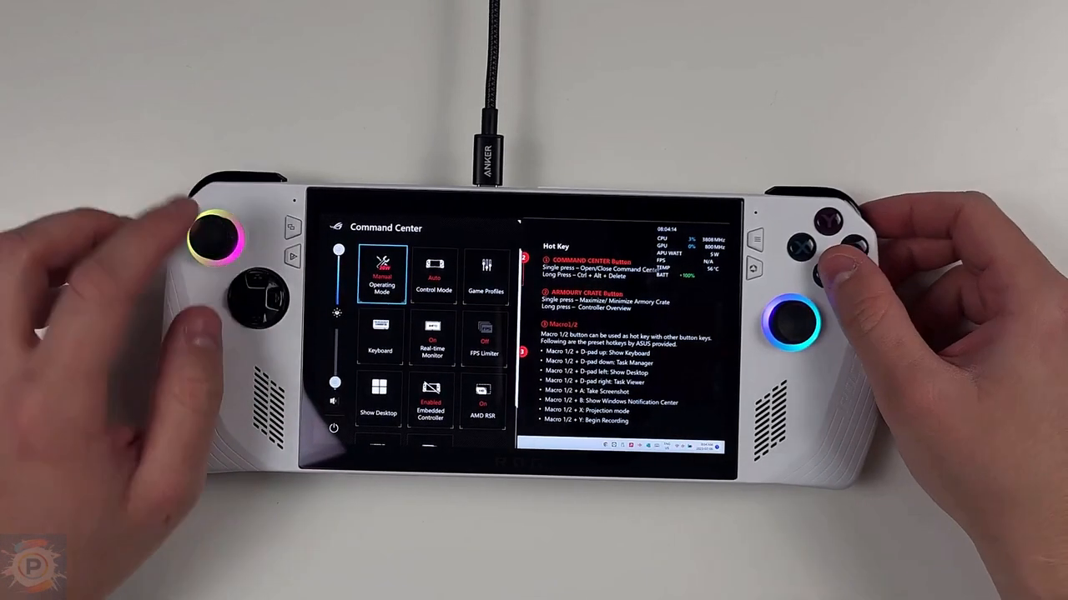
left_click(381, 275)
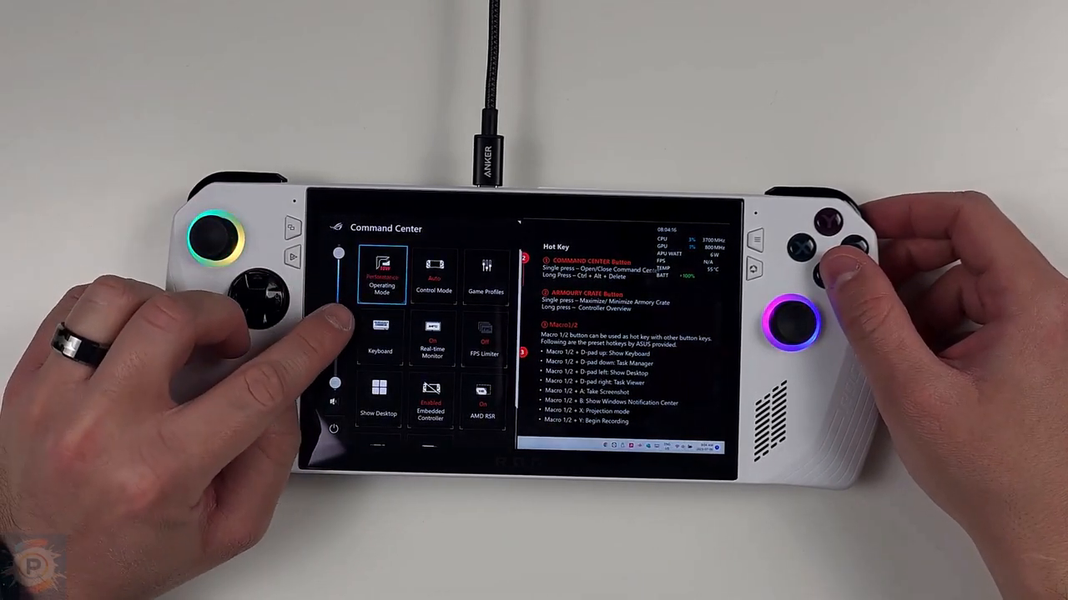
left_click(381, 275)
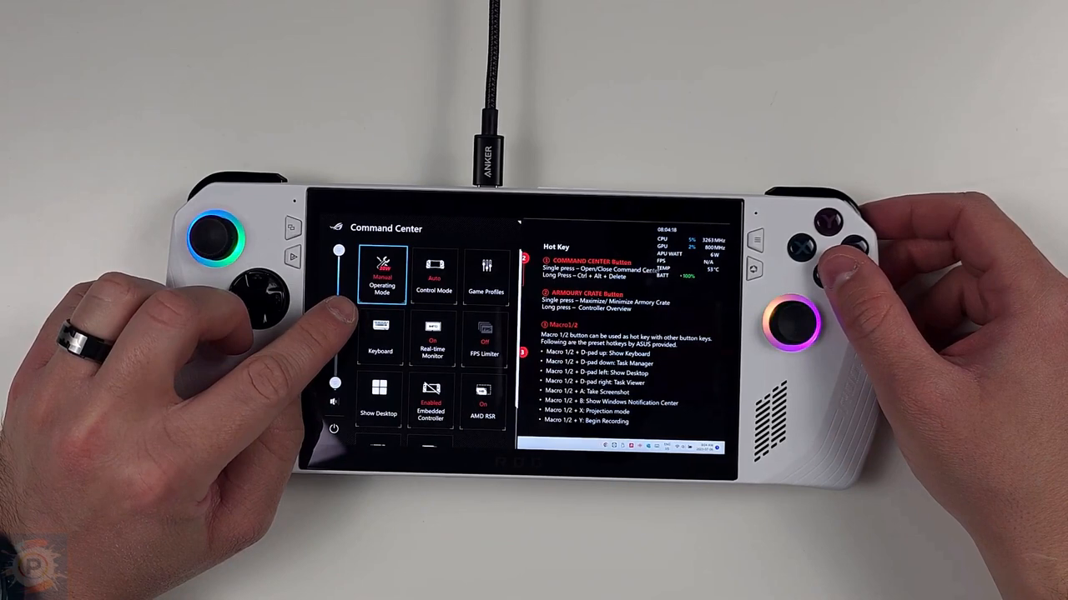